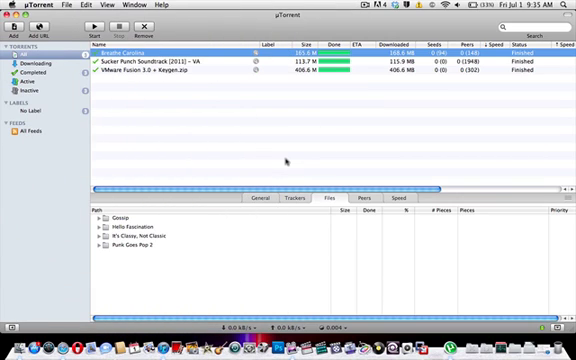
Show the uTorrent application menu with About, Preferences, Check for Updates and Quit
{"action": "left_click", "coordinate": [30, 8]}
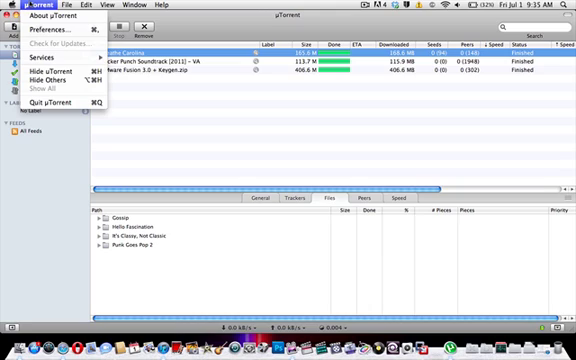
{"action": "left_click", "coordinate": [50, 24]}
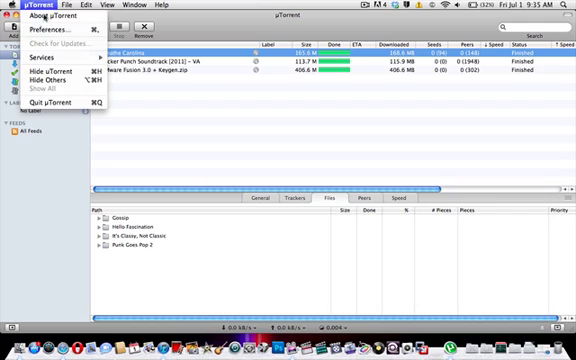
Quit and relaunch uTorrent so the list shows three finished torrents
{"action": "left_click", "coordinate": [56, 24]}
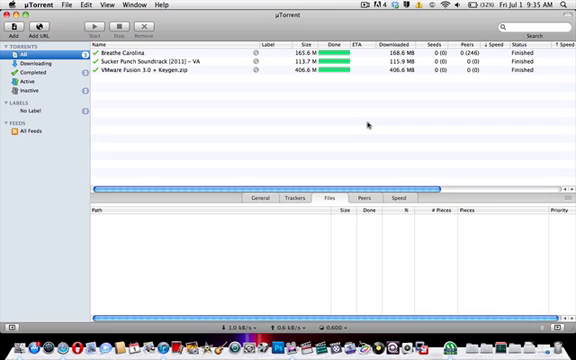
{"action": "left_click", "coordinate": [280, 198]}
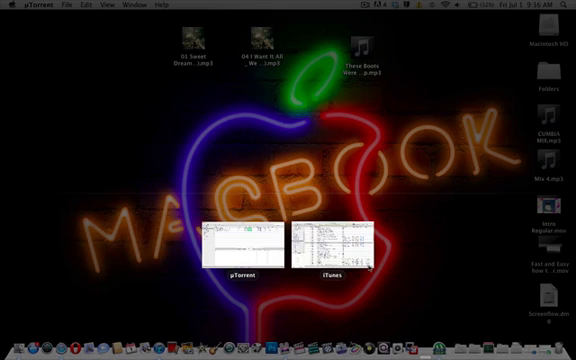
{"action": "left_click", "coordinate": [236, 240]}
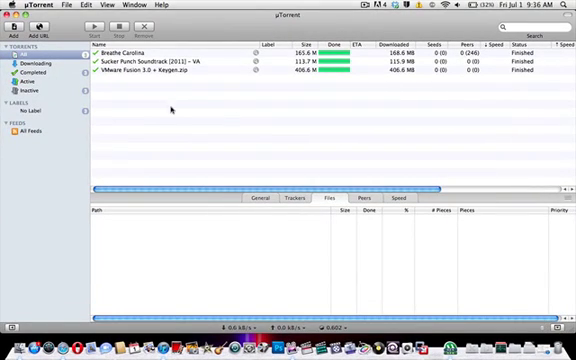